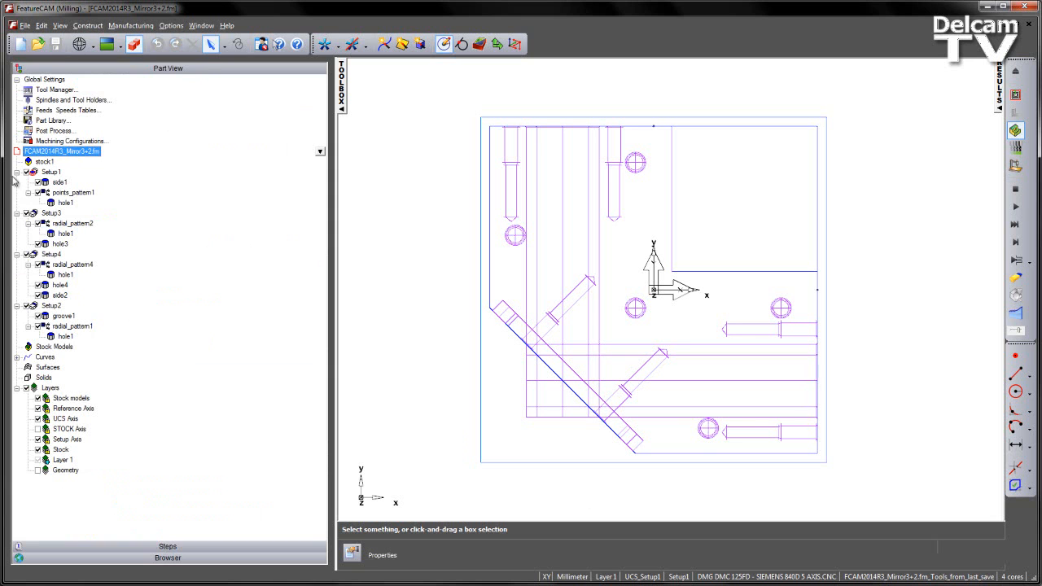
mouse_move(812, 295)
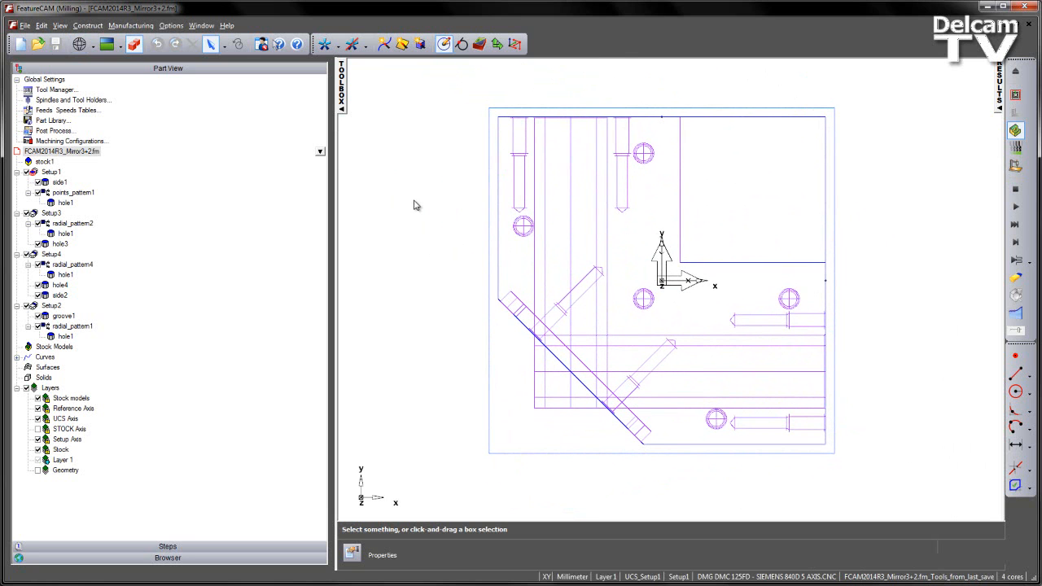
mouse_move(319, 257)
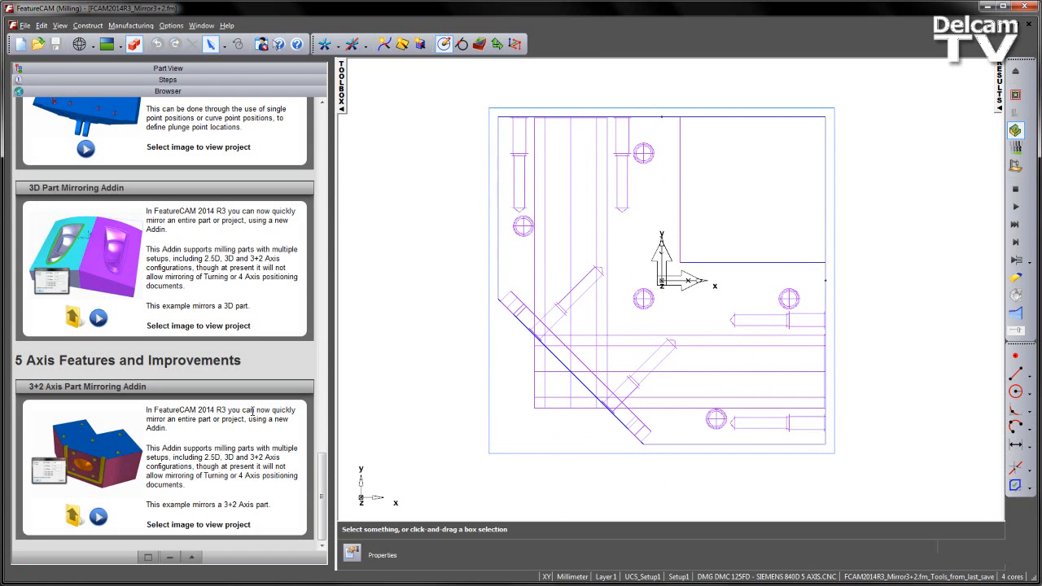
mouse_move(73, 518)
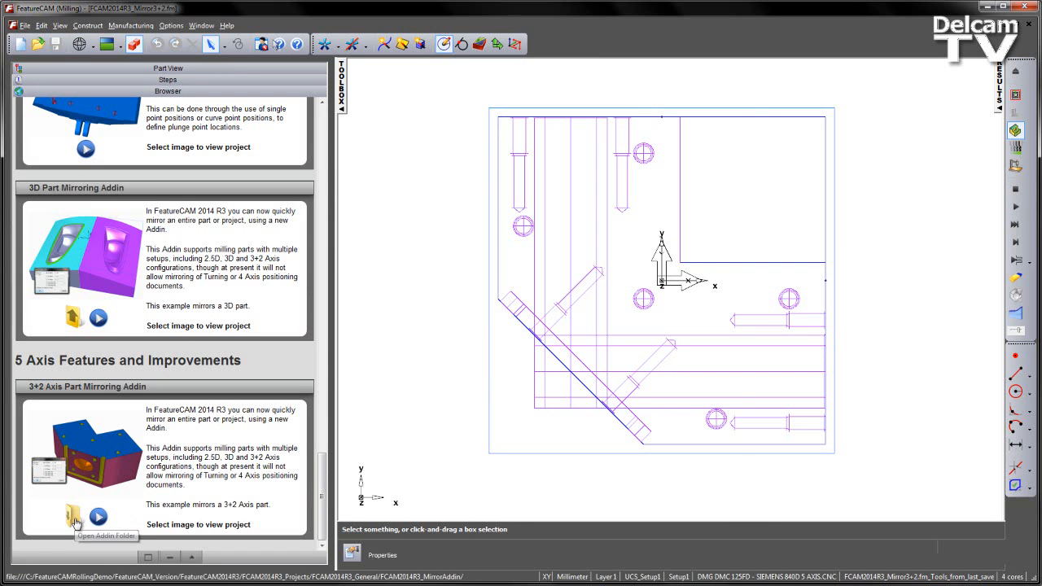
Step: Copy the mirroring add-in's folder path from Explorer and bring up the Options menu
click(74, 518)
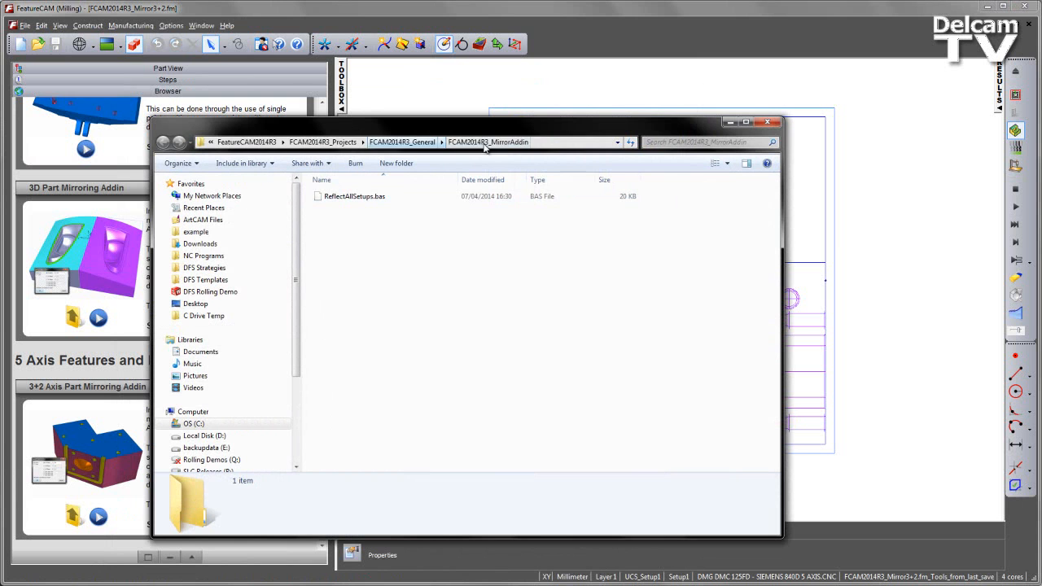
right_click(489, 141)
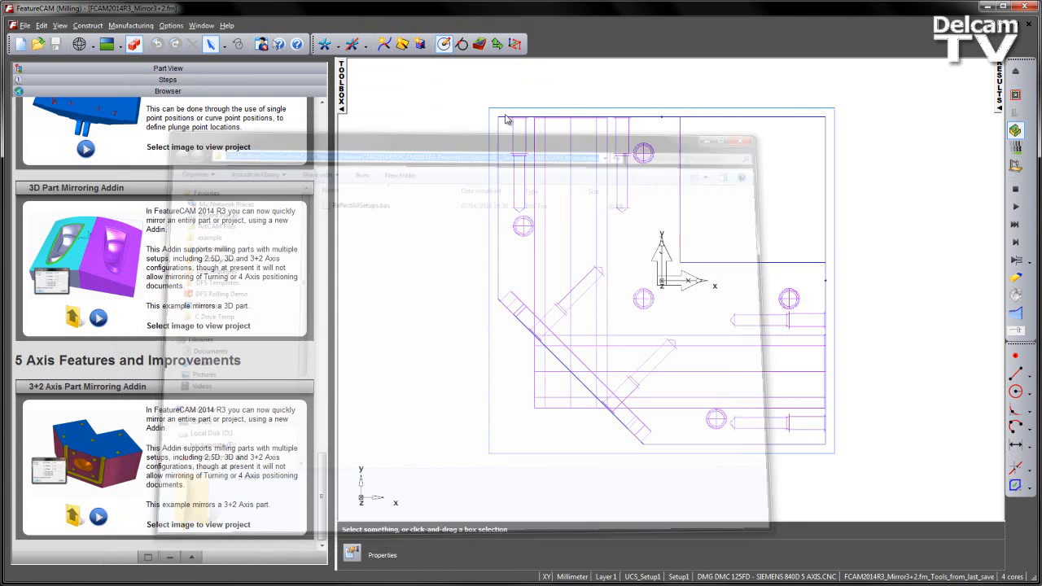
click(171, 26)
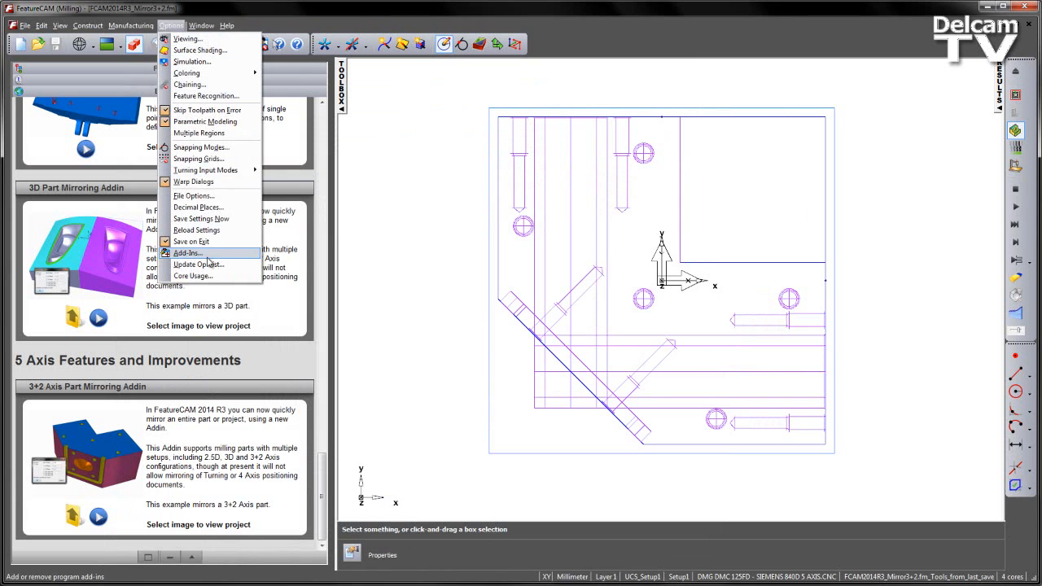
Step: Import ReflectAllSetups.bas from the pasted folder path into the startup add-ins list and confirm
click(188, 254)
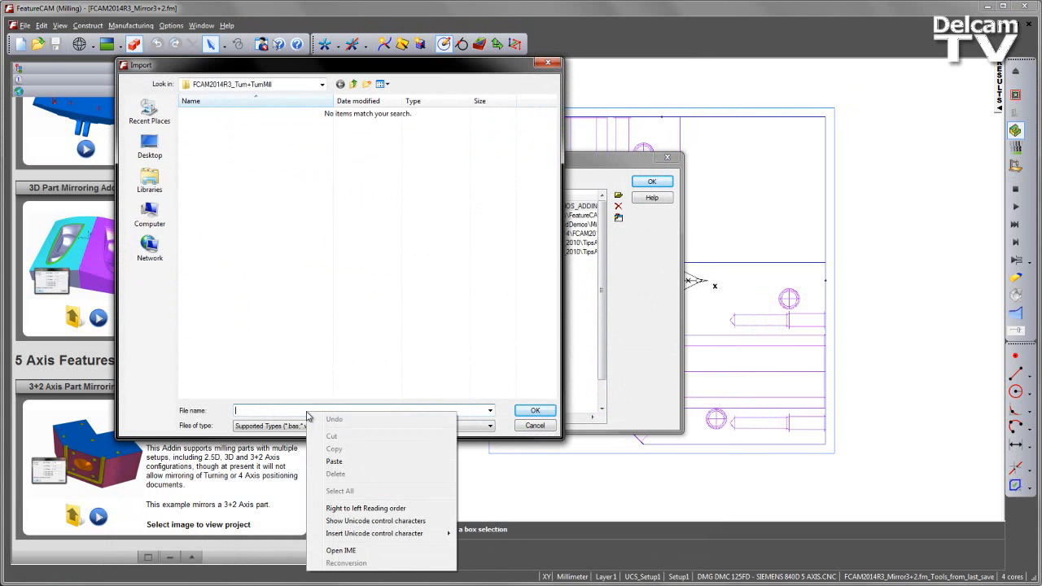
click(333, 462)
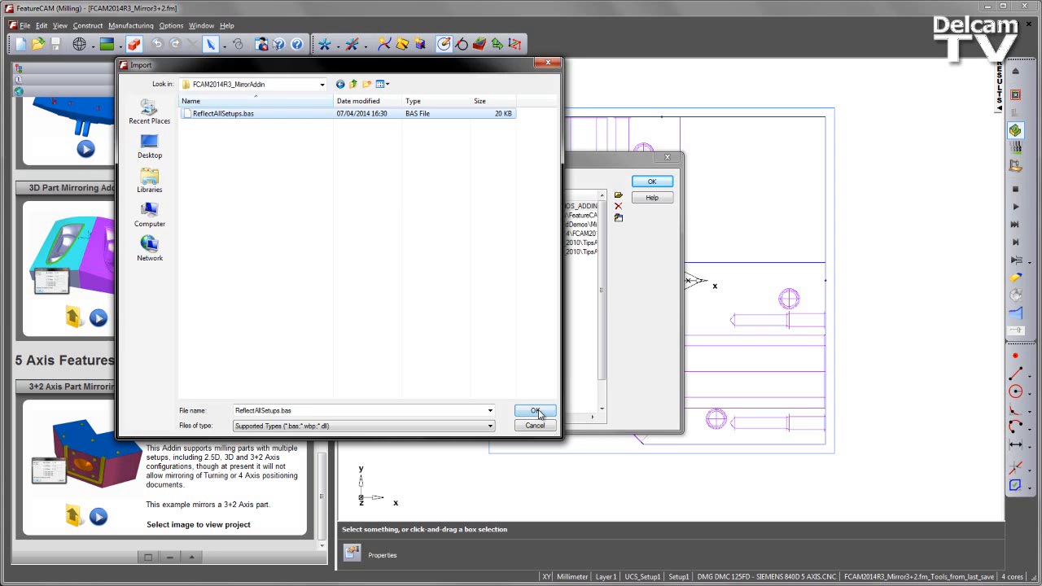
click(534, 410)
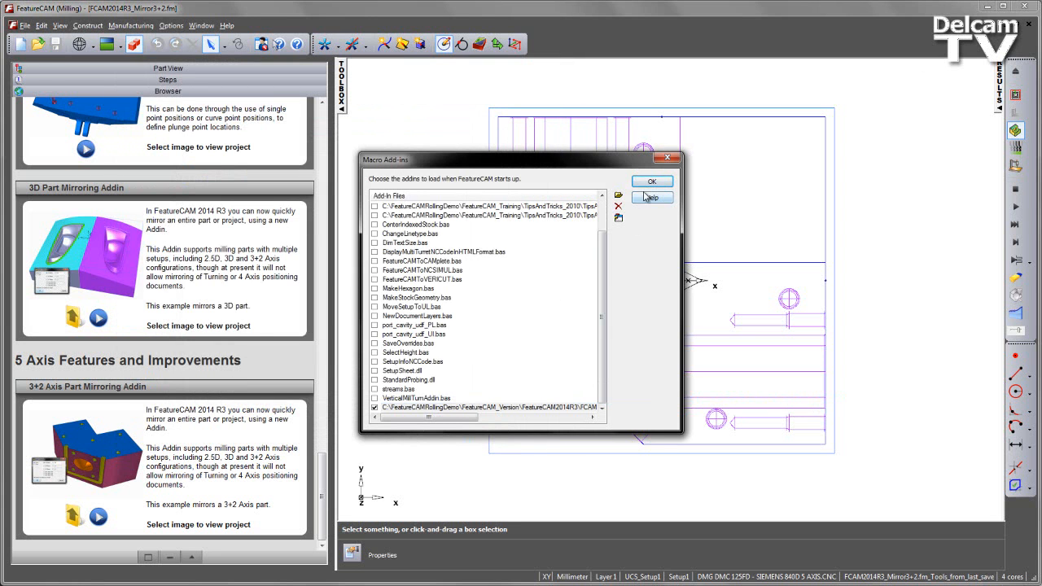
click(651, 181)
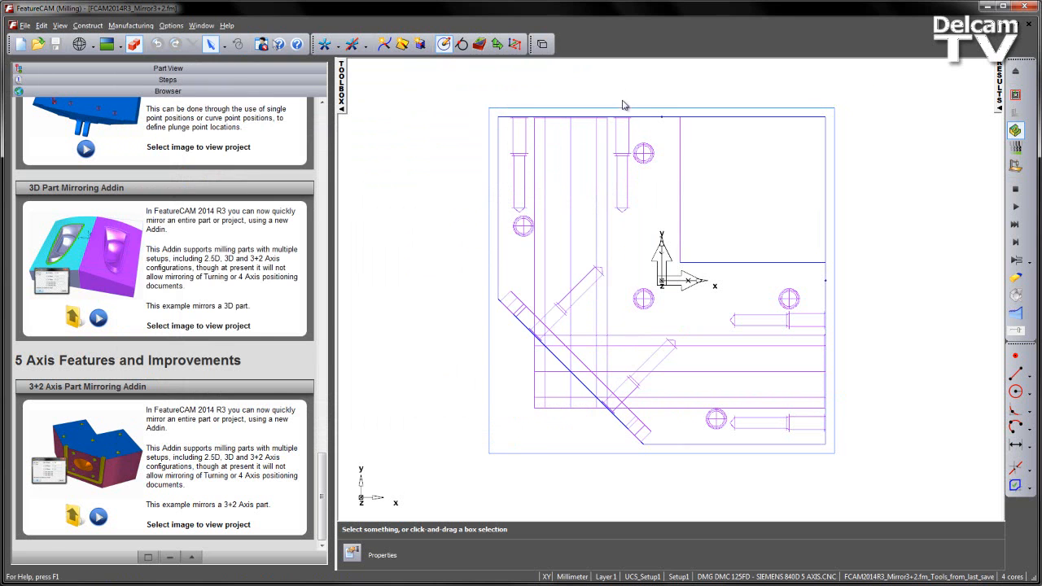
mouse_move(542, 43)
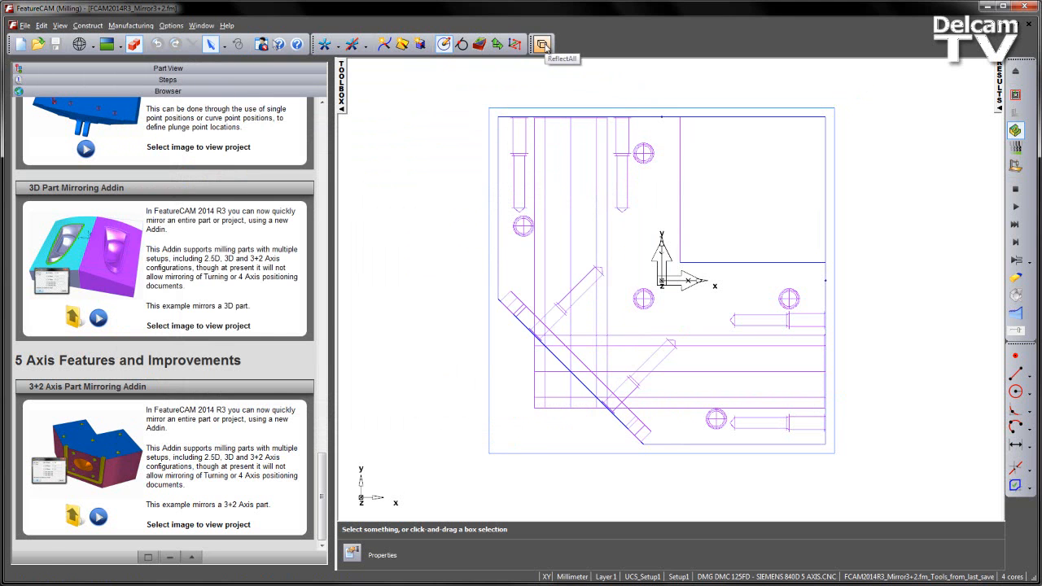
mouse_move(239, 75)
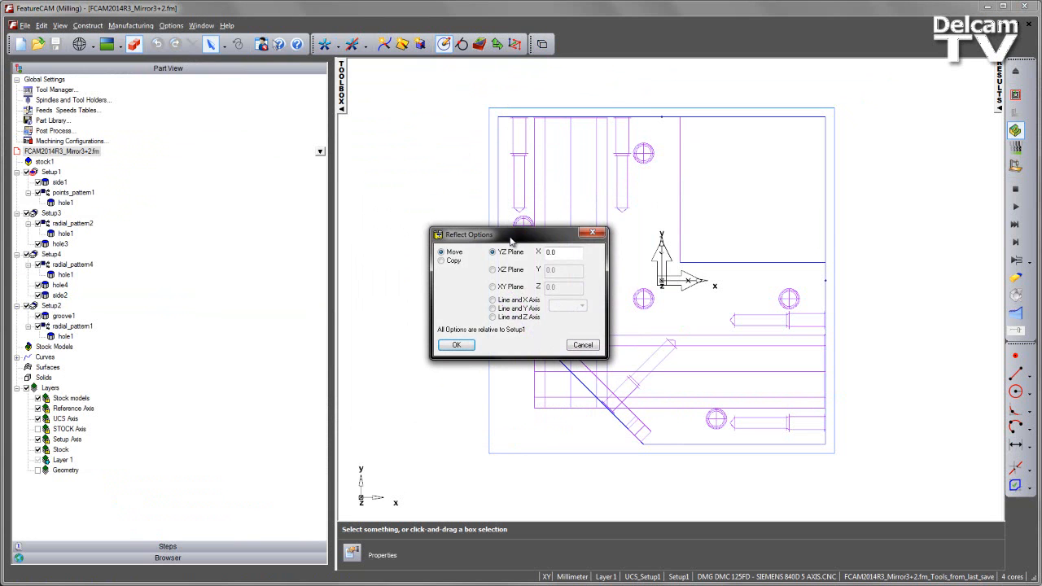
Step: Apply the reflection with Move about the YZ plane at X 0.0
drag(505, 234, 297, 101)
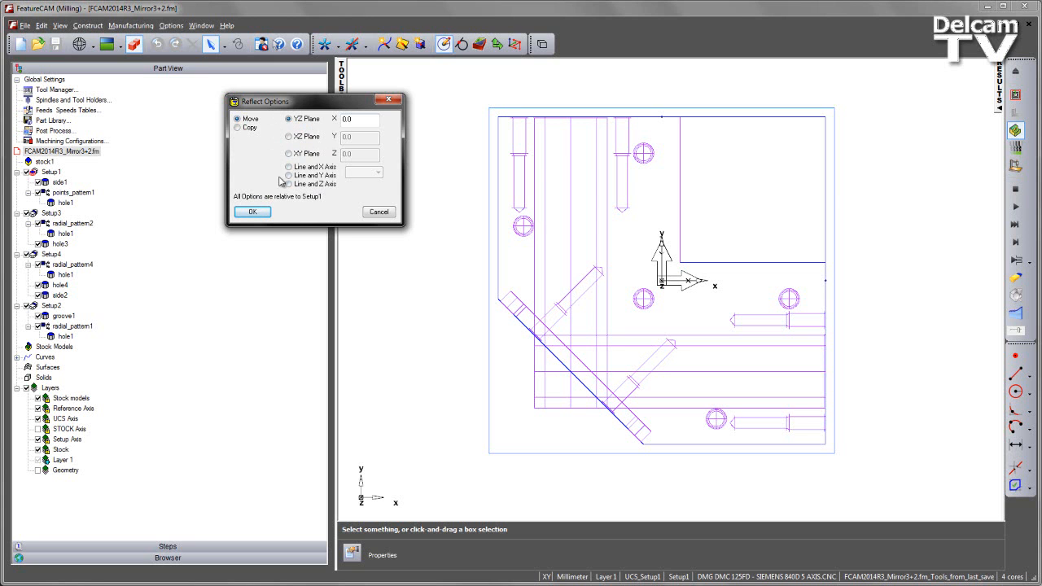
mouse_move(336, 208)
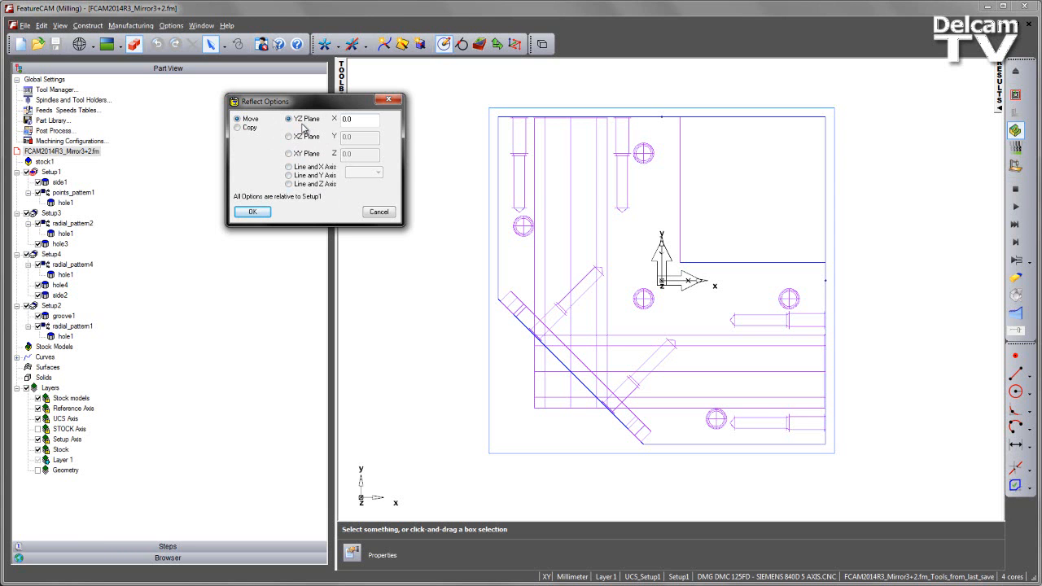
mouse_move(270, 187)
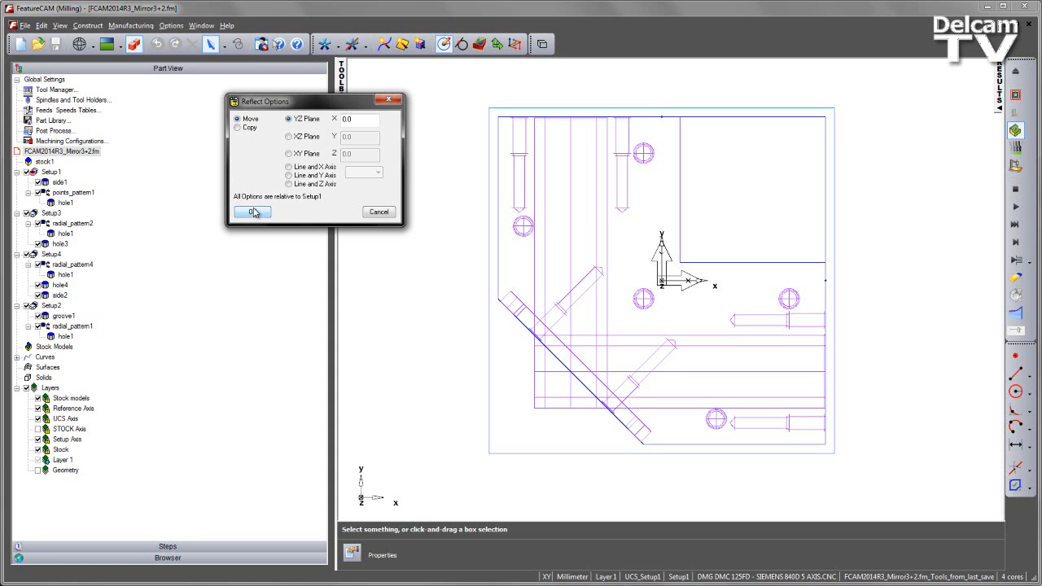
click(251, 211)
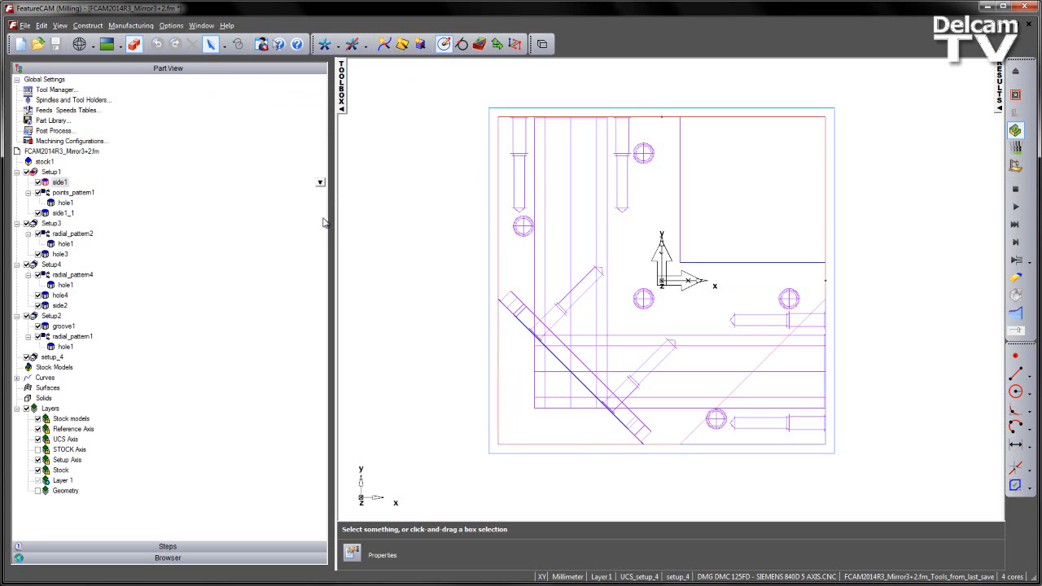